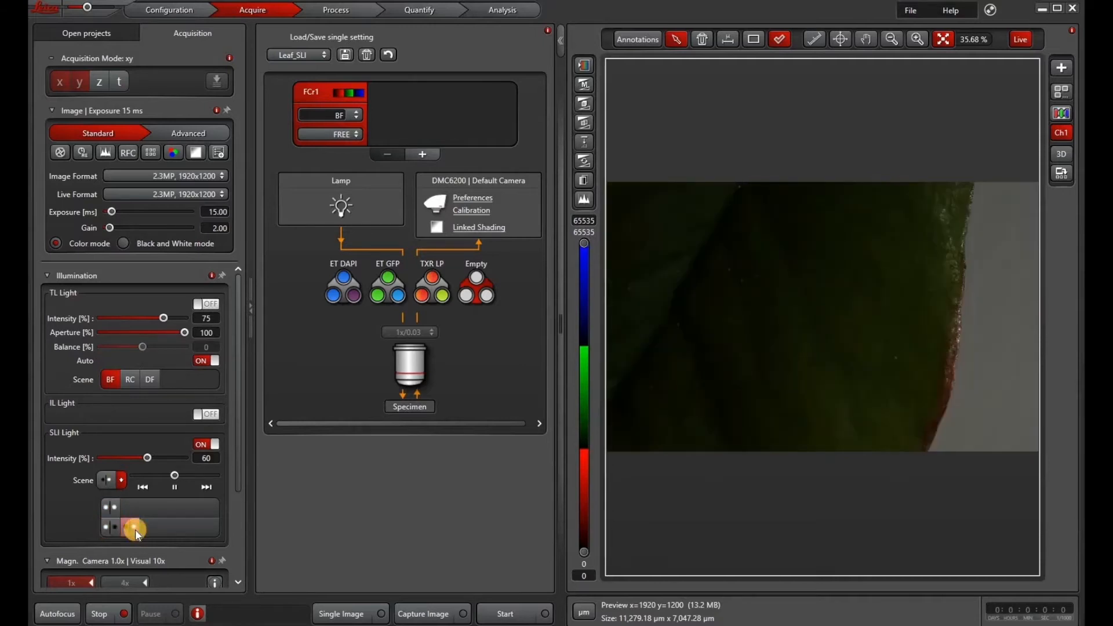
# - Switch the SLI light scene to a brighter illumination pattern and show the saved Fern/Leaf settings list
pyautogui.click(135, 486)
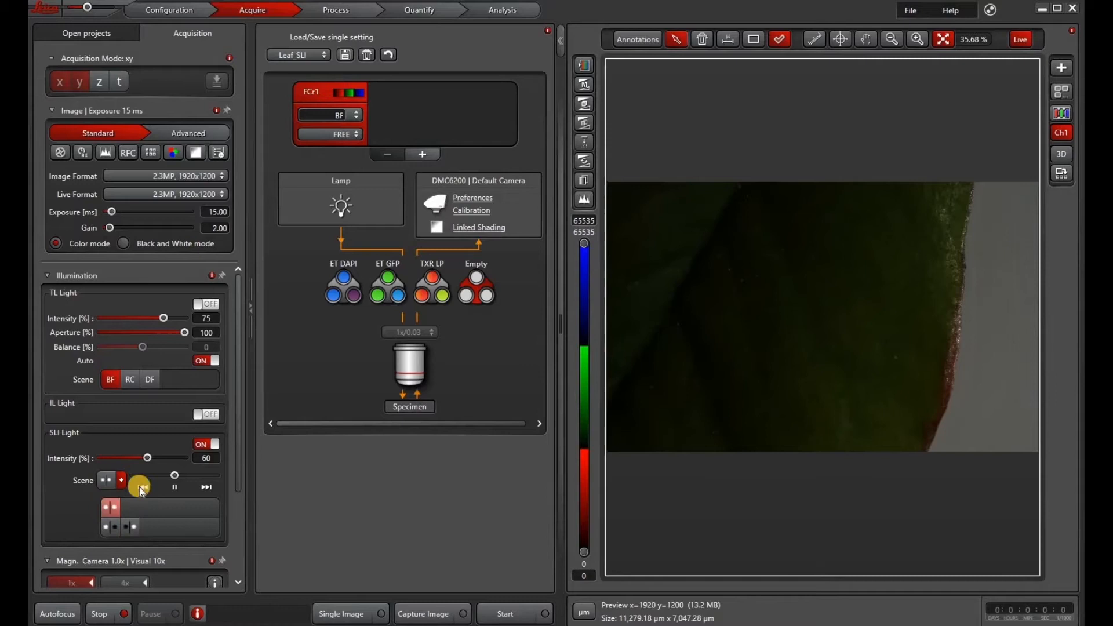
pyautogui.click(213, 444)
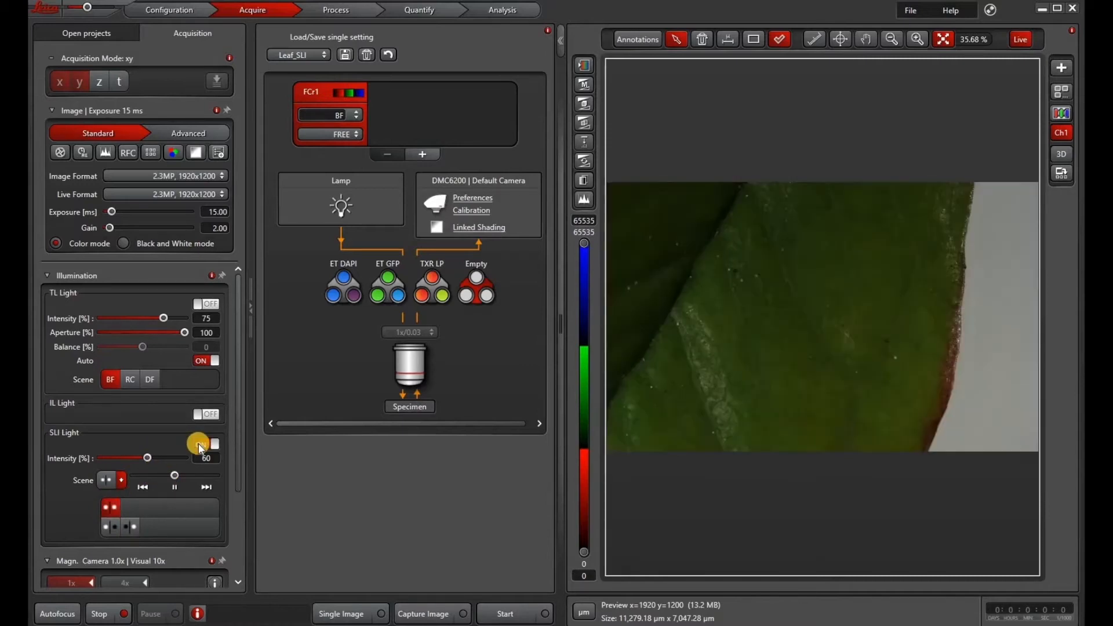
pyautogui.click(205, 444)
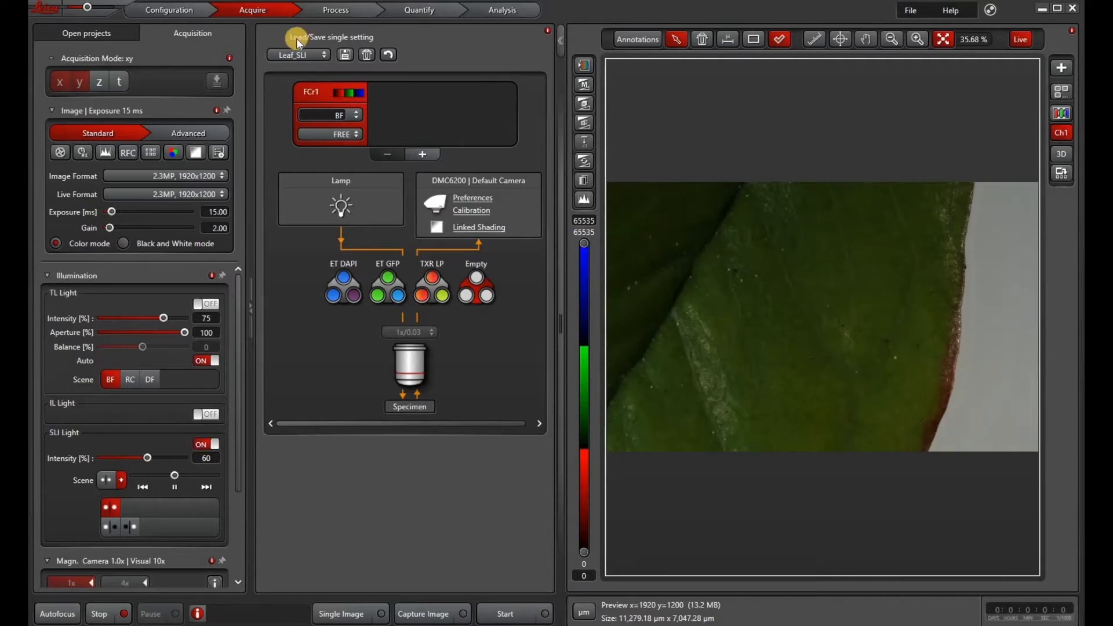
pyautogui.click(323, 54)
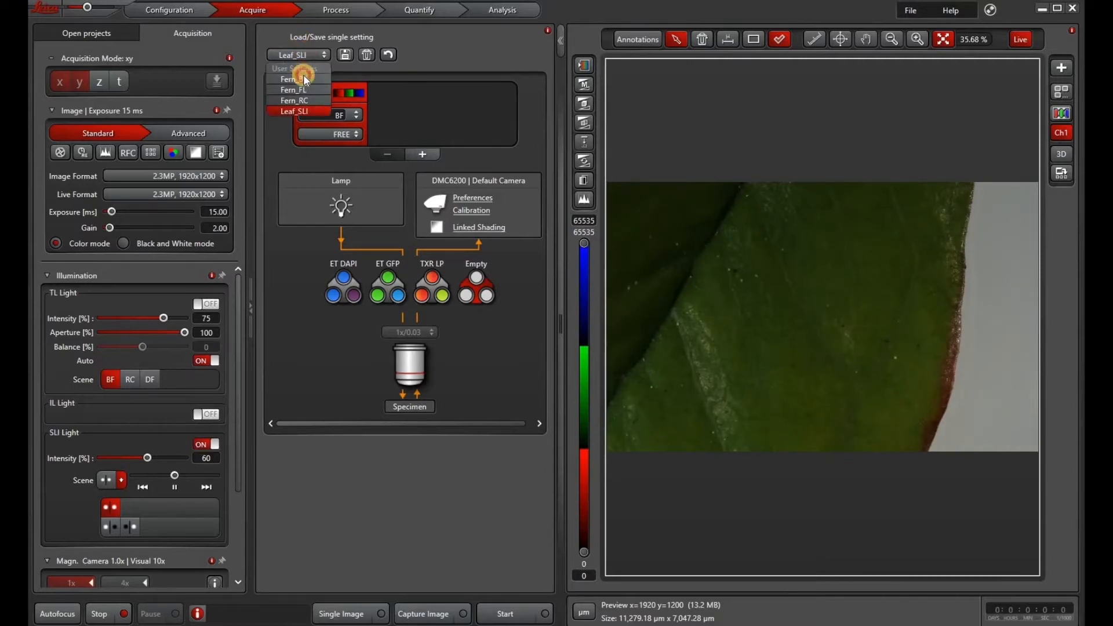
# - Load the Fern_BF brightfield setting and turn TL Light Auto on
pyautogui.click(292, 79)
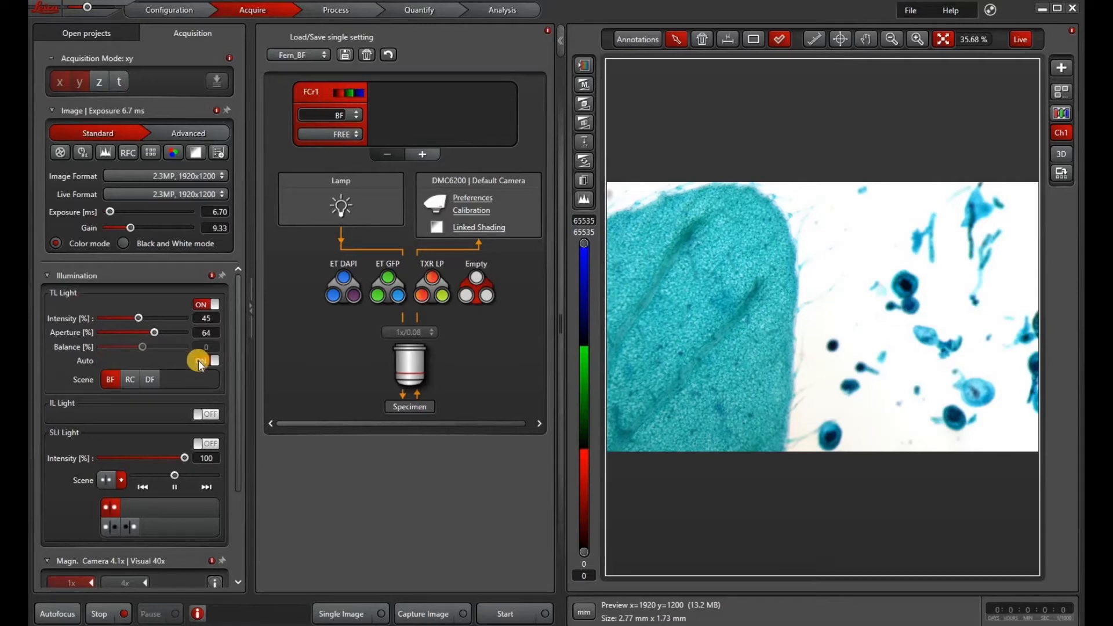
pyautogui.click(215, 361)
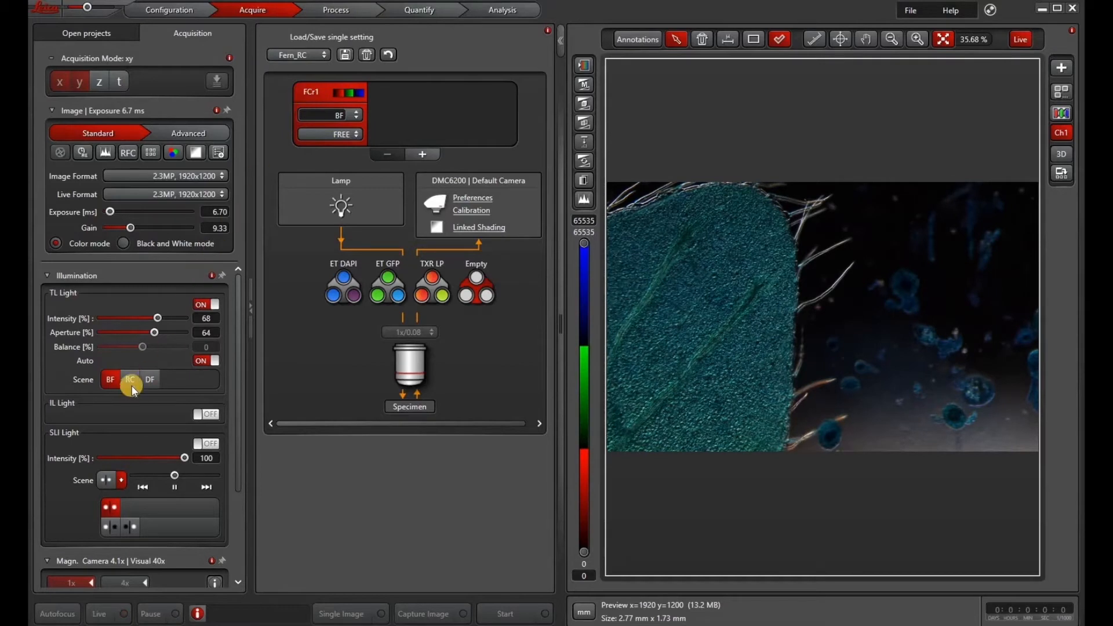
# - Switch the transmitted light scene to relief contrast (RC)
pyautogui.click(130, 381)
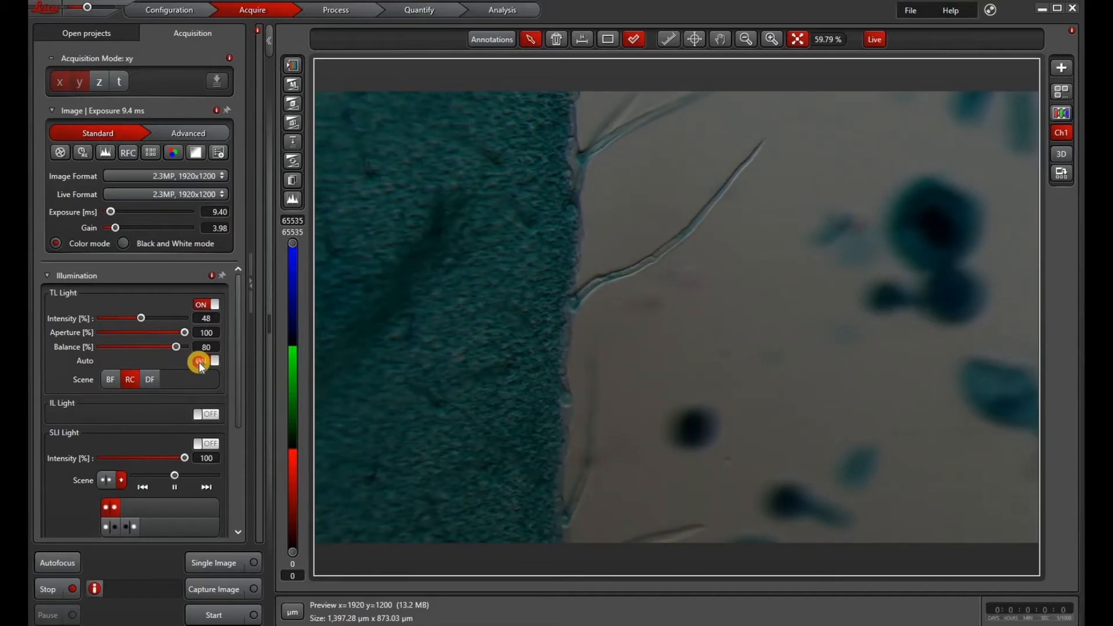
# - With TL Auto off, show the fern in darkfield and auto-find exposure and gain to brighten it
pyautogui.click(199, 361)
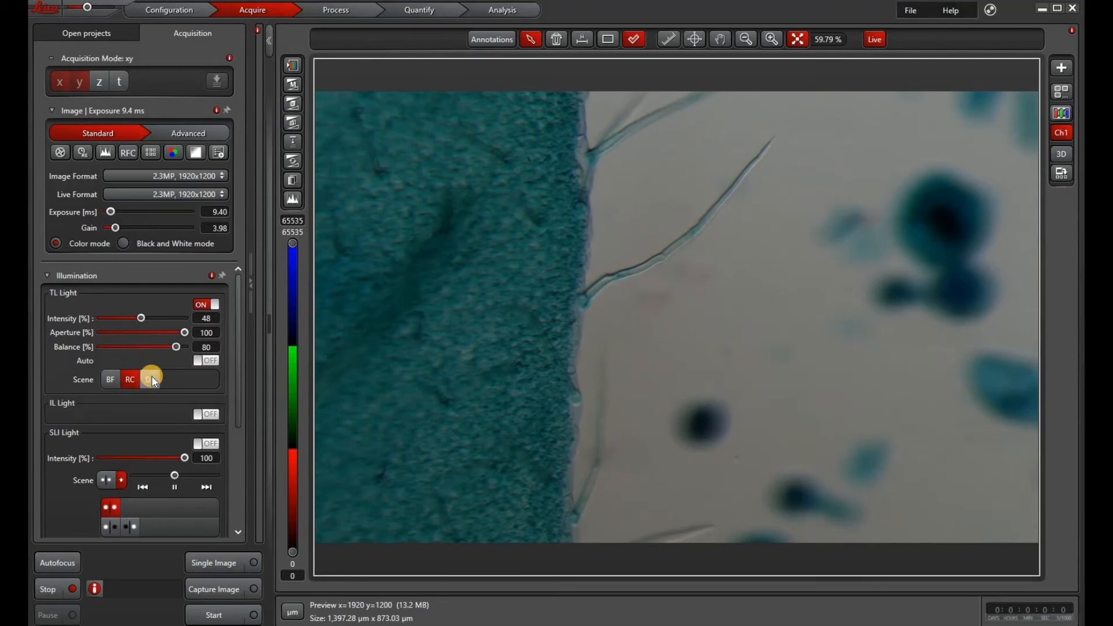
pyautogui.click(150, 379)
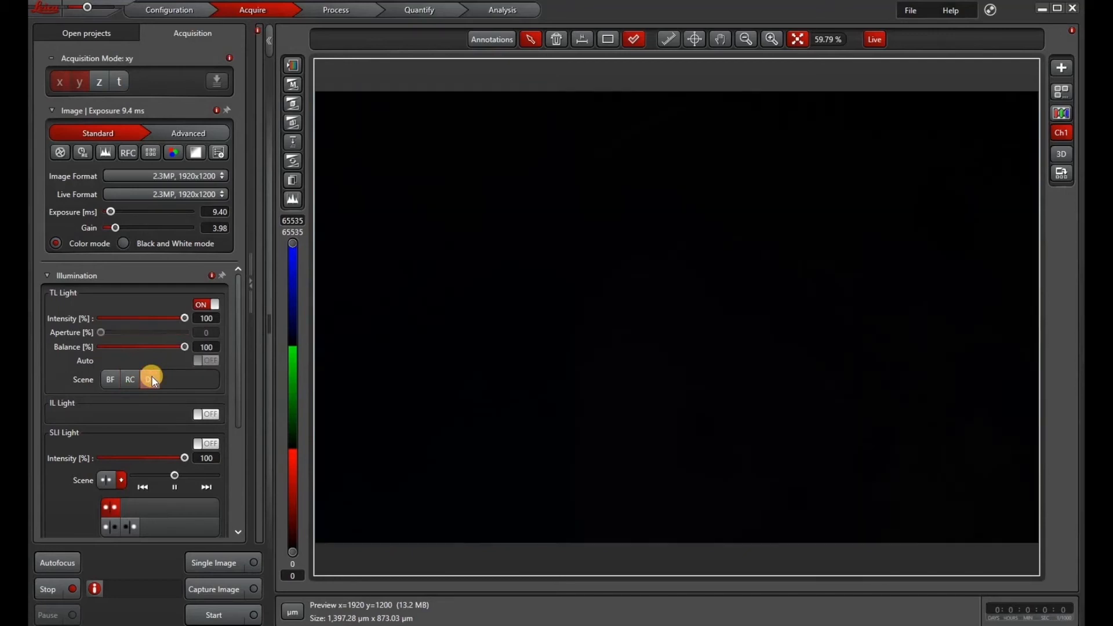
pyautogui.click(58, 152)
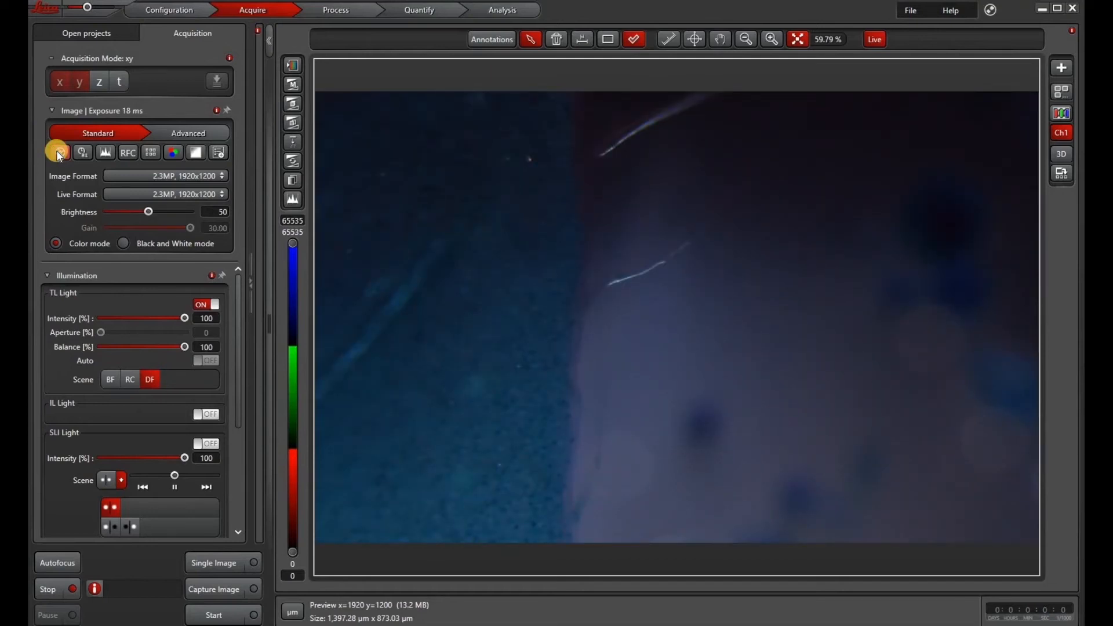
pyautogui.click(59, 152)
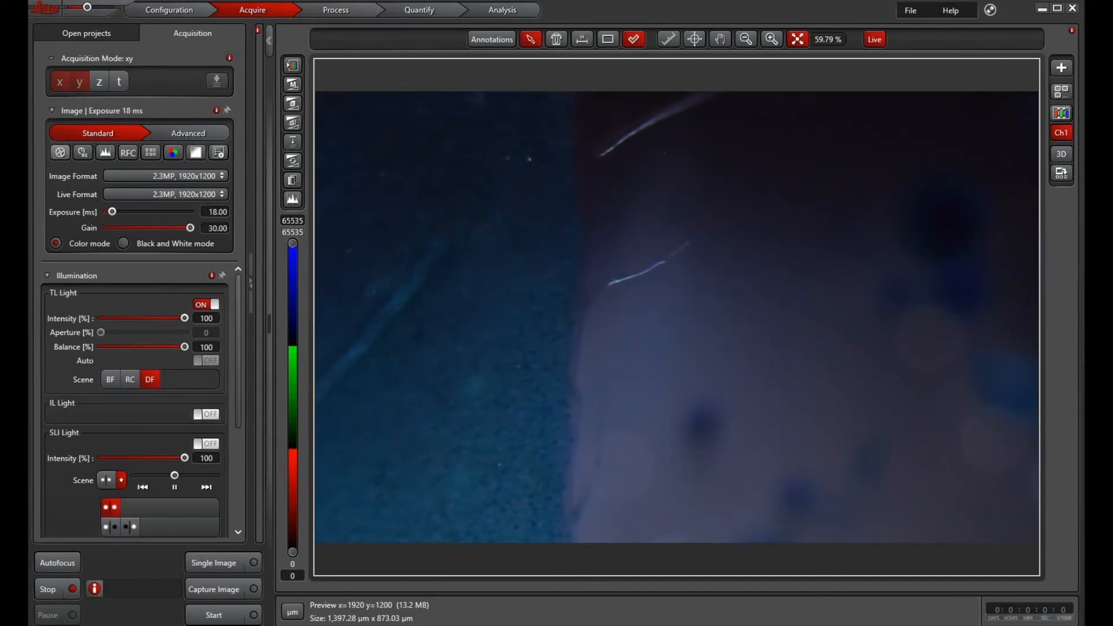
pyautogui.click(47, 589)
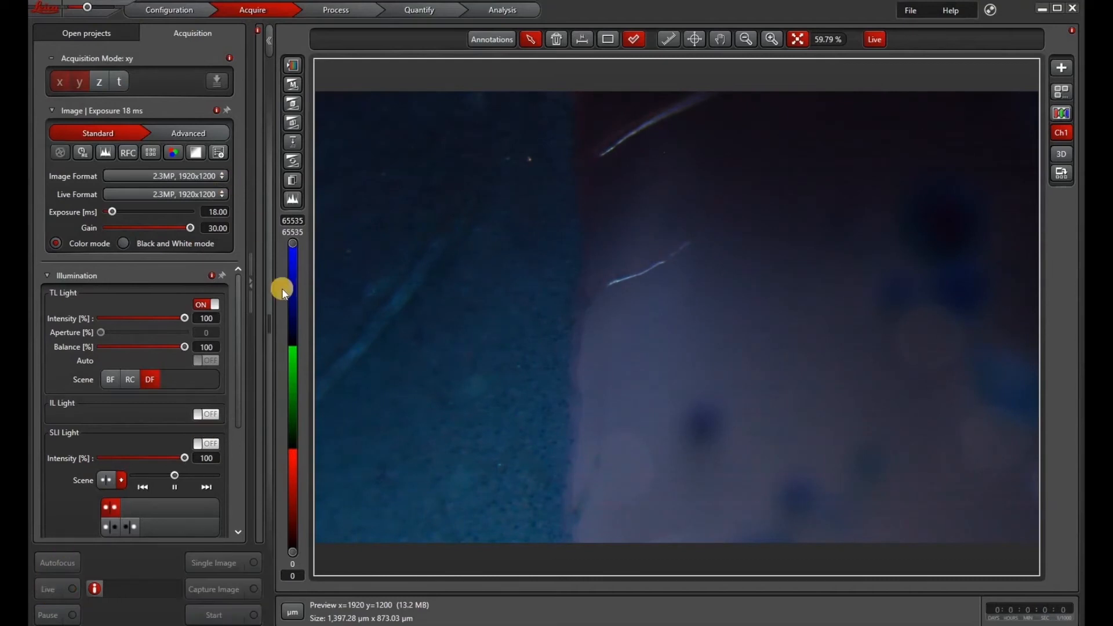
pyautogui.click(875, 40)
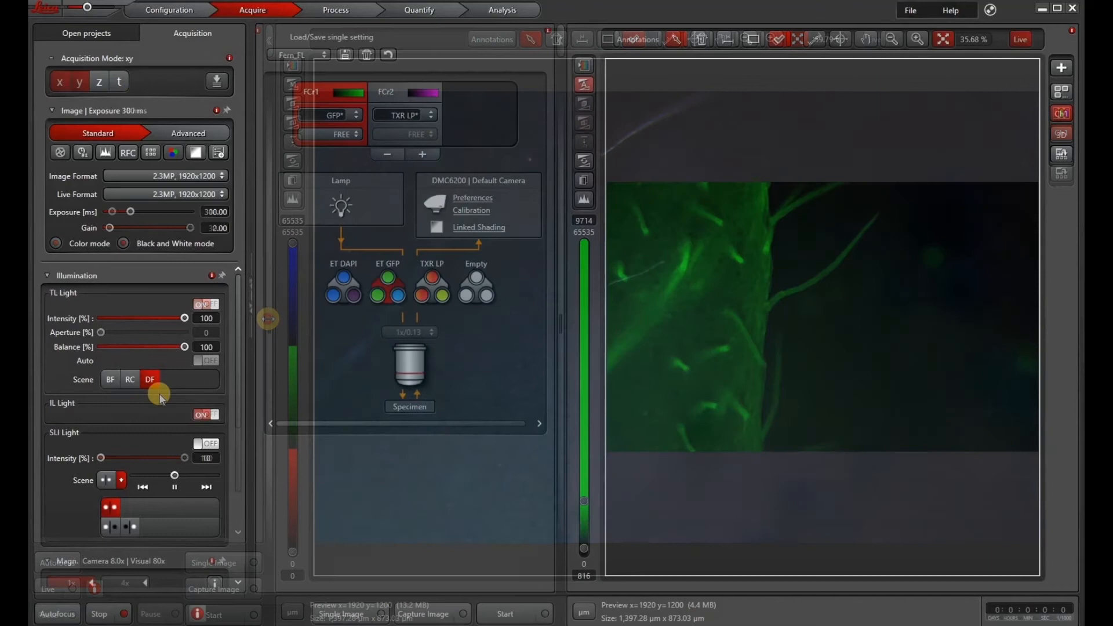
# - Turn the IL fluorescence lamp on for the Fern_FL view and collapse the Illumination panel
pyautogui.click(206, 413)
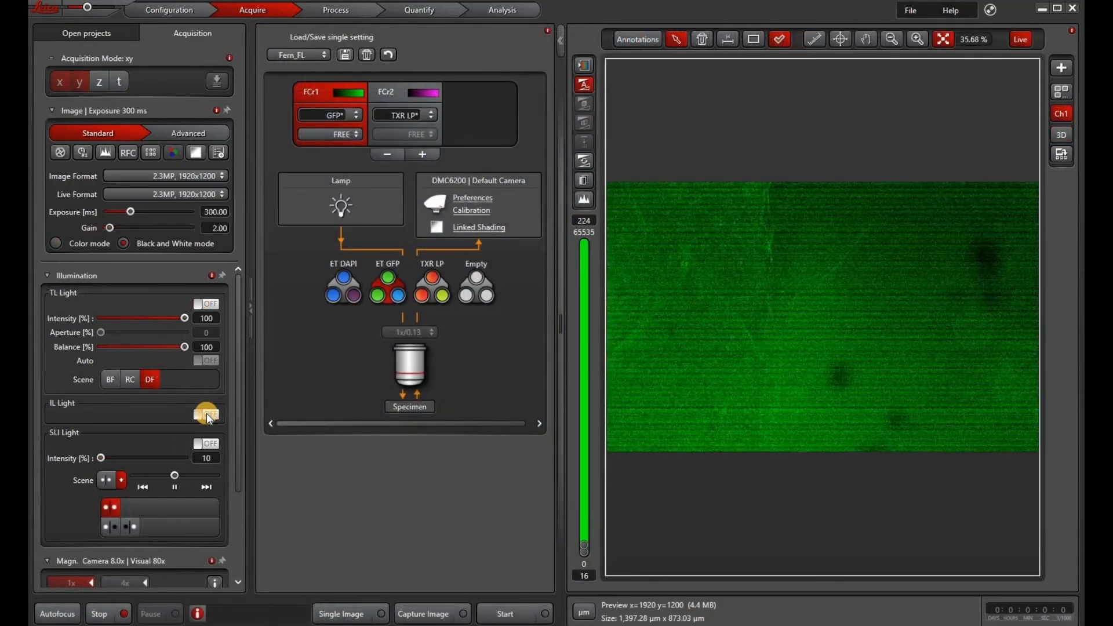
pyautogui.click(207, 414)
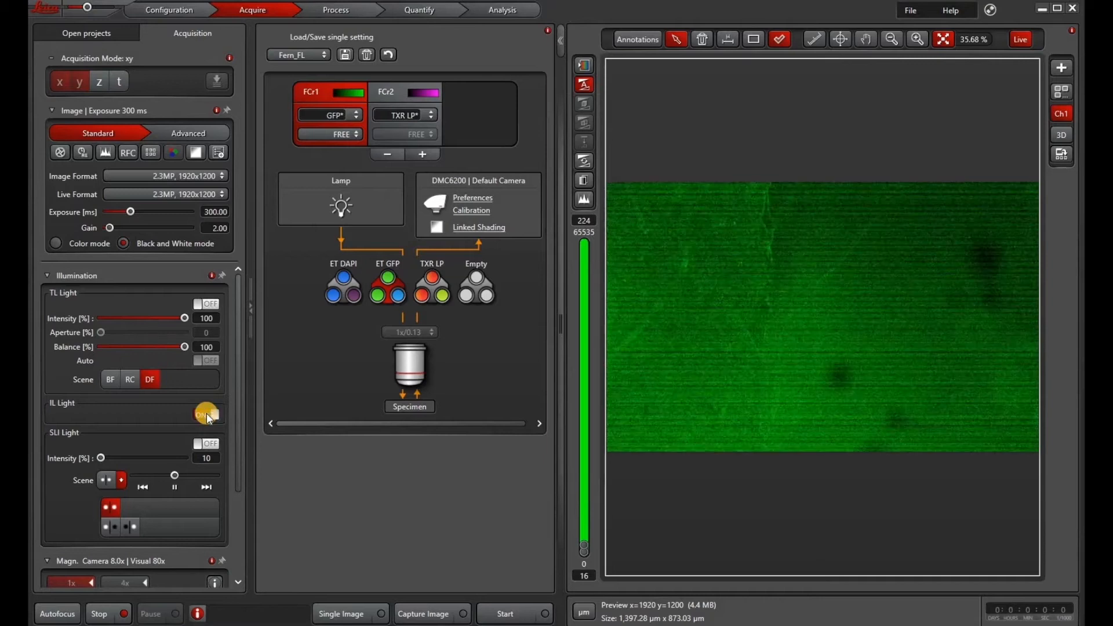
pyautogui.click(206, 414)
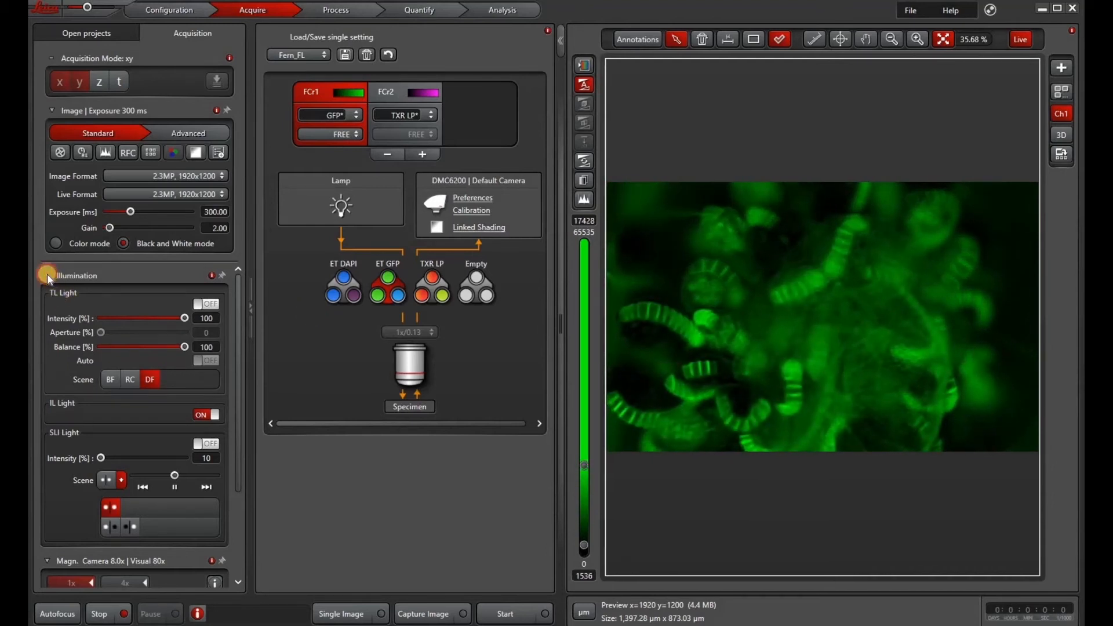
pyautogui.click(49, 276)
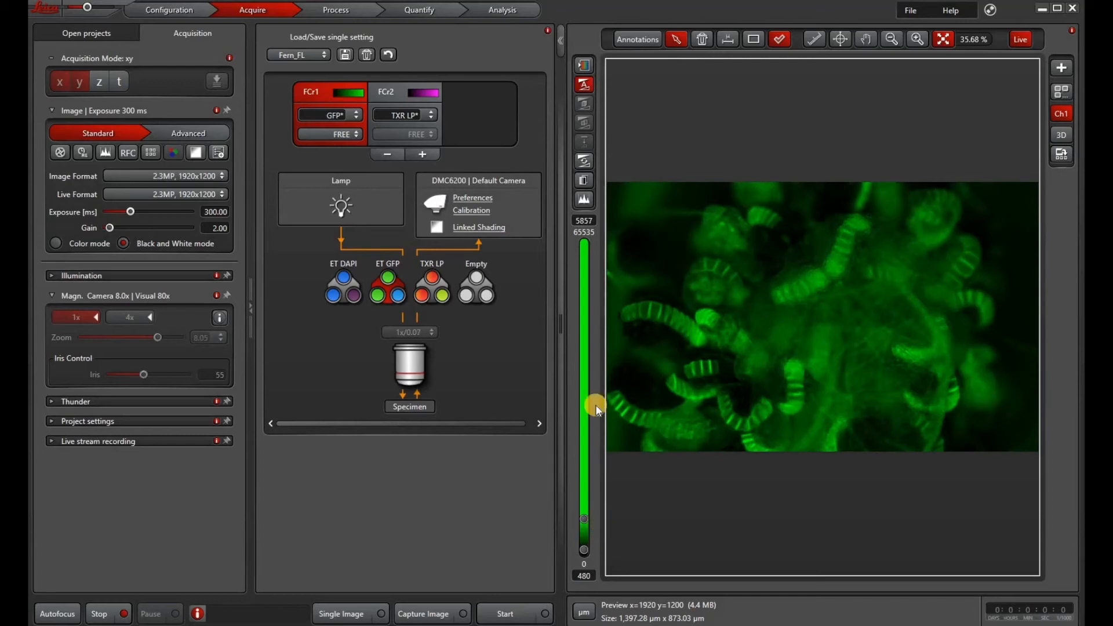
pyautogui.moveTo(583, 84)
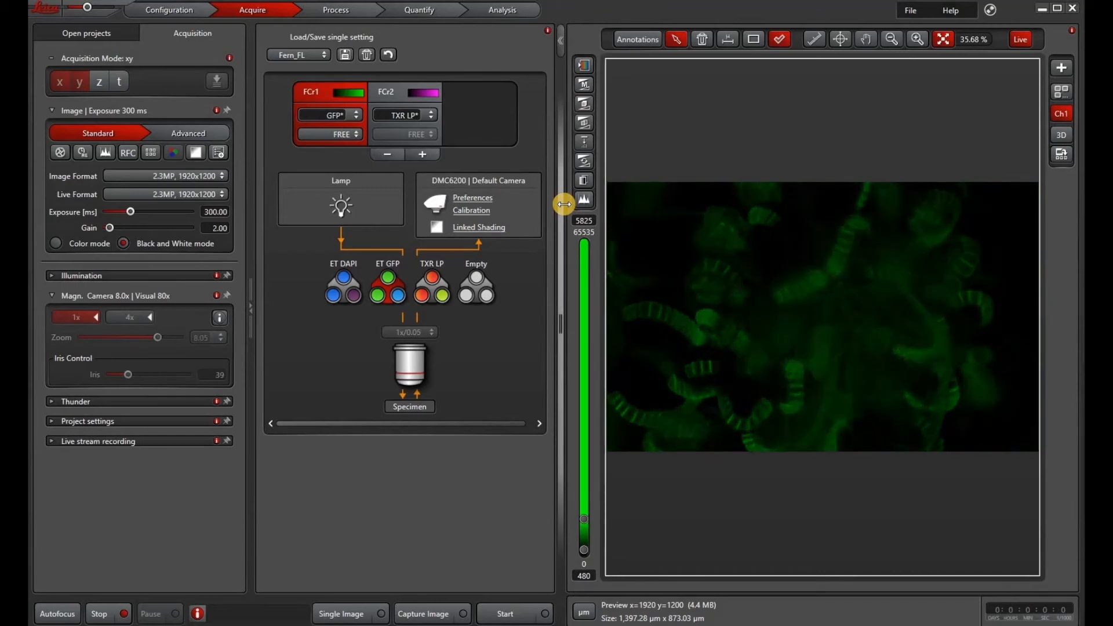
pyautogui.moveTo(583, 84)
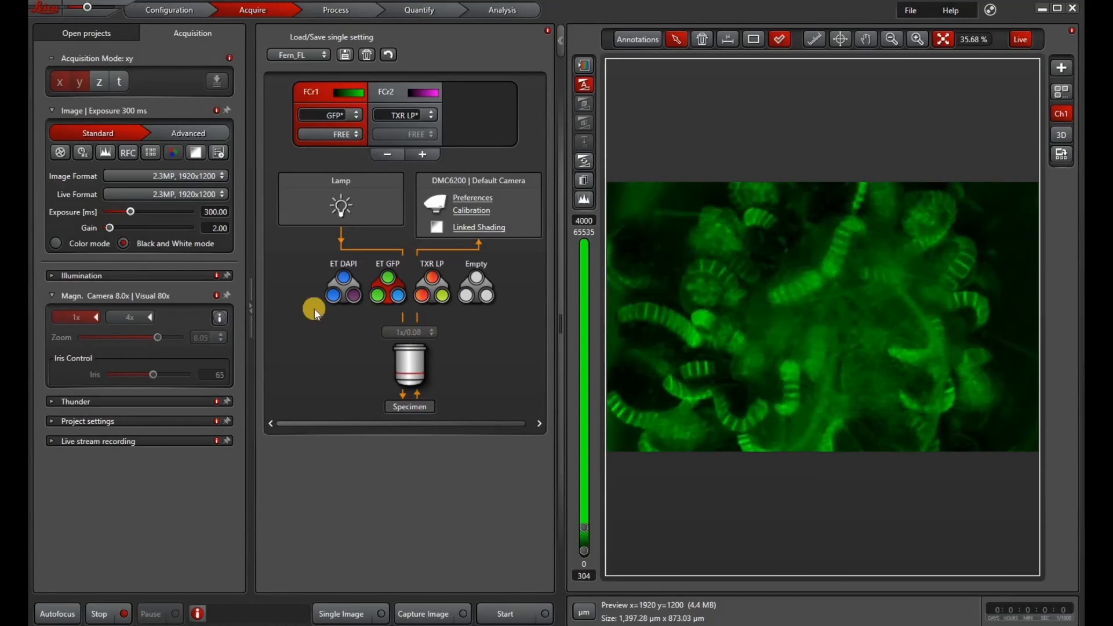
# - Enable z acquisition mode, mark Z-stack Begin and End over 269 µm, then stop live view
pyautogui.click(98, 81)
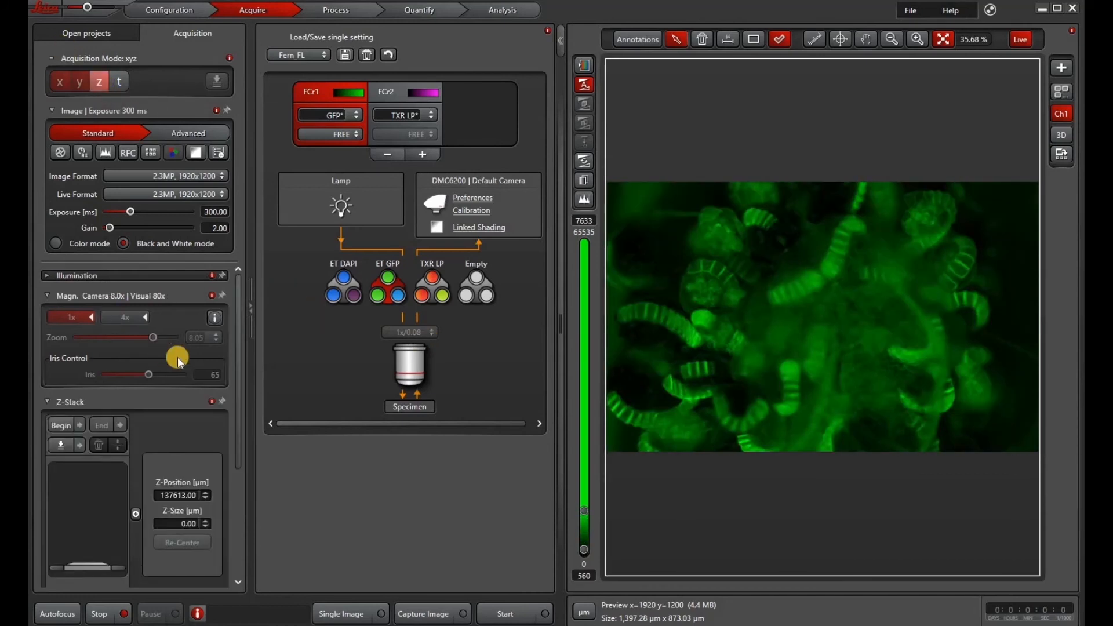
pyautogui.scroll(-3)
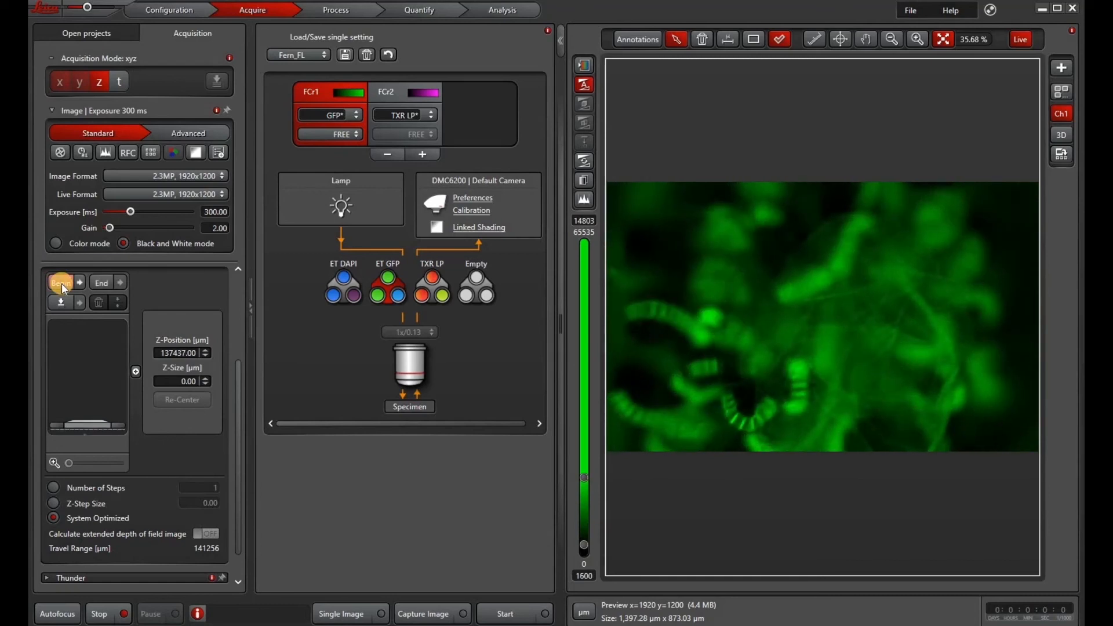
pyautogui.click(60, 283)
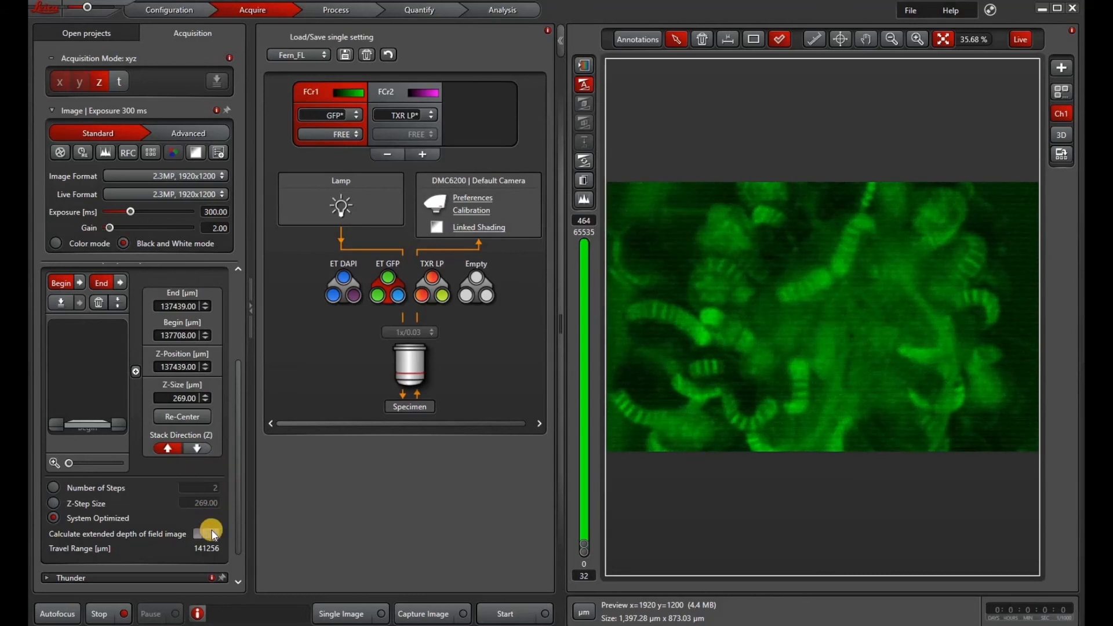
pyautogui.click(206, 534)
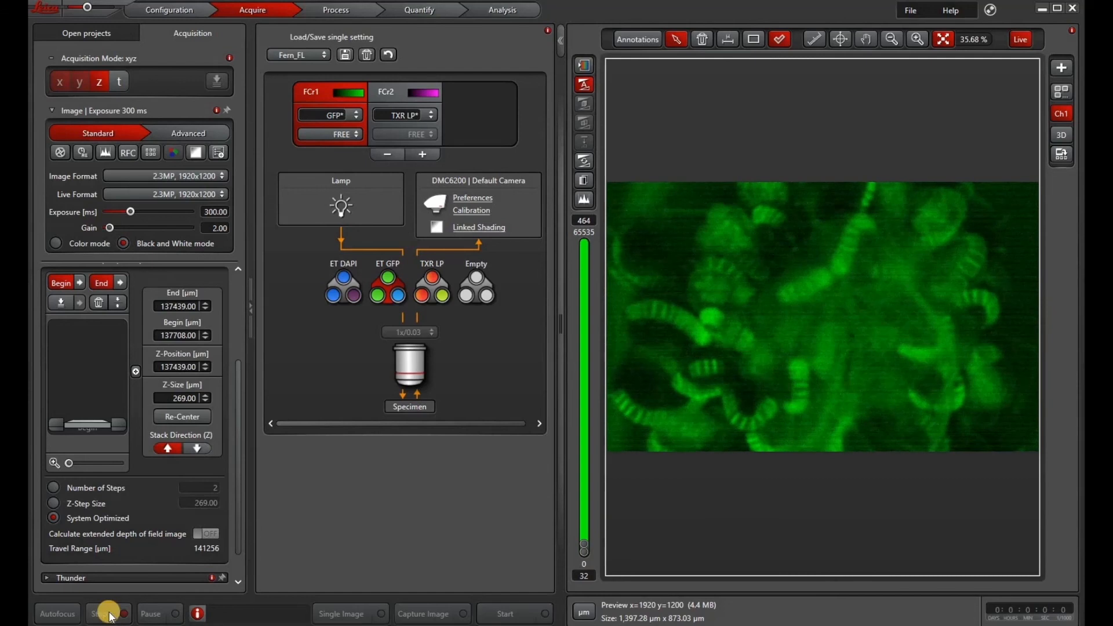
pyautogui.click(103, 613)
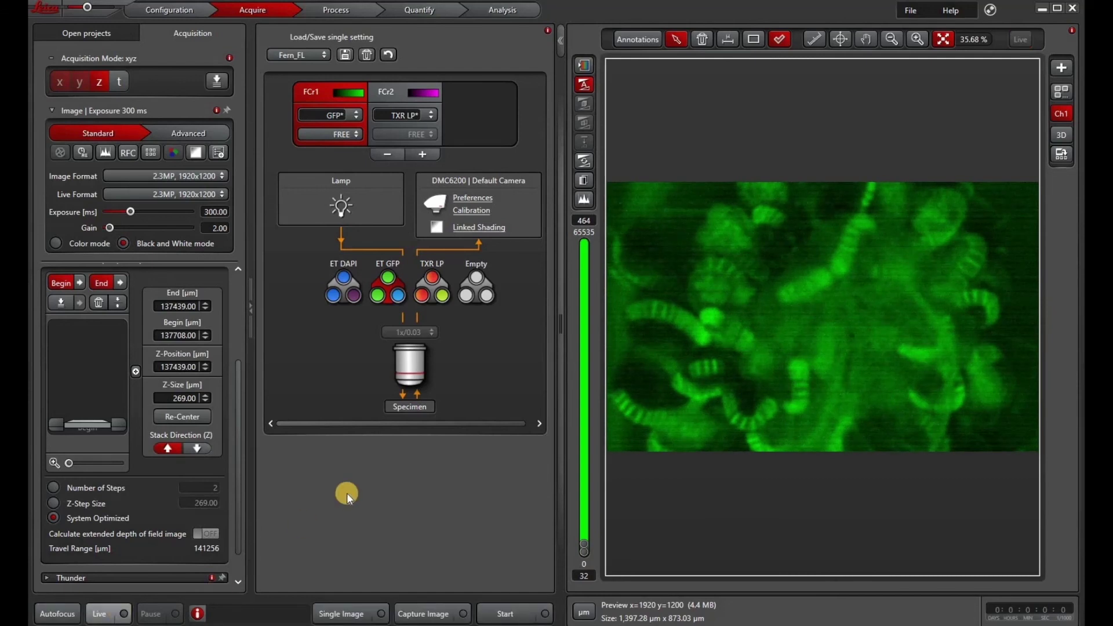
pyautogui.moveTo(304, 502)
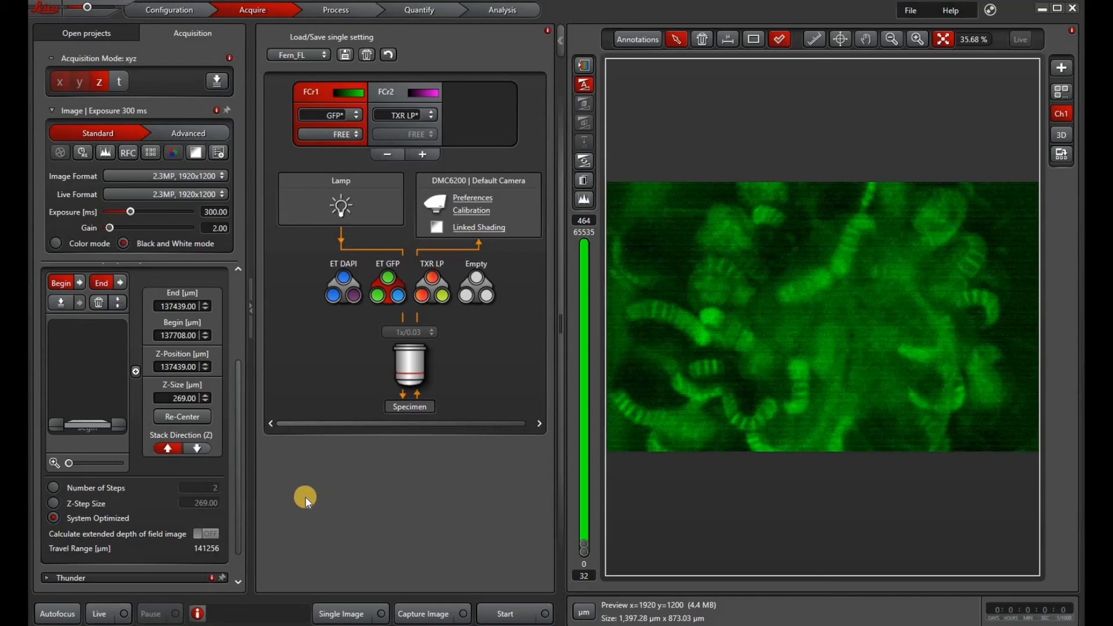